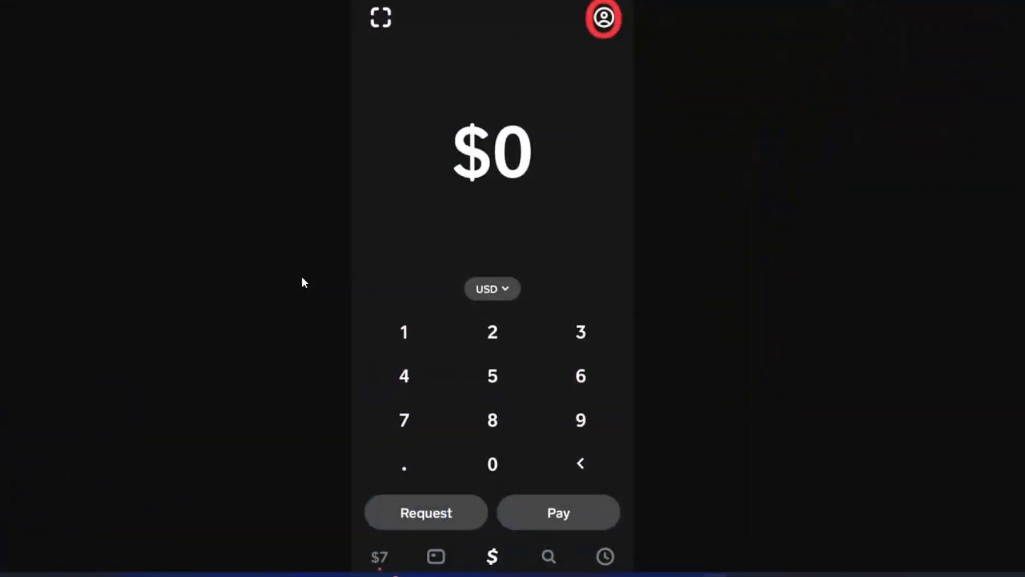
{"action": "mouse_move", "coordinate": [641, 284]}
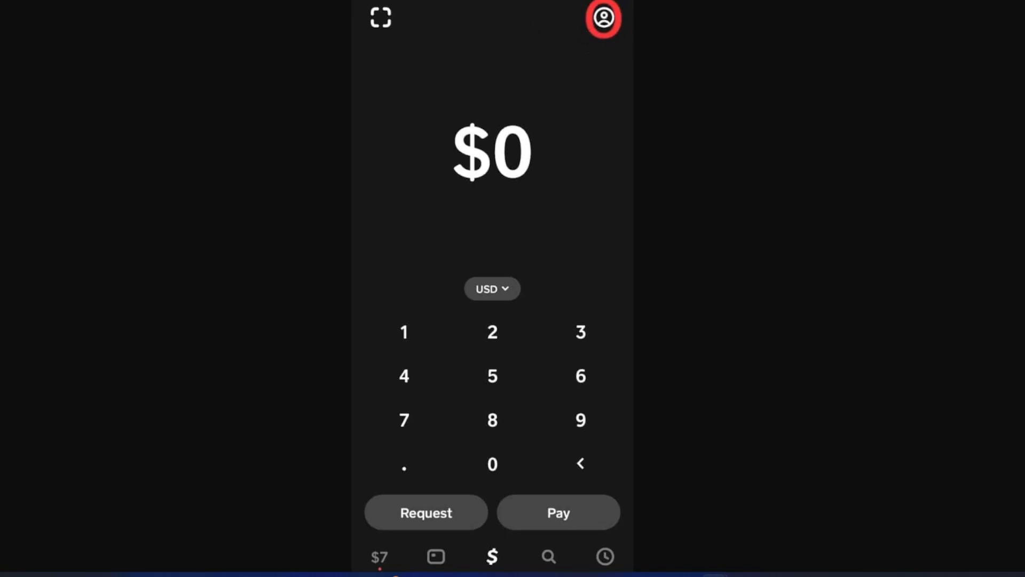
Step: Leave the $0 payment screen for the 'How can we help?' support page
{"action": "left_click", "coordinate": [601, 18]}
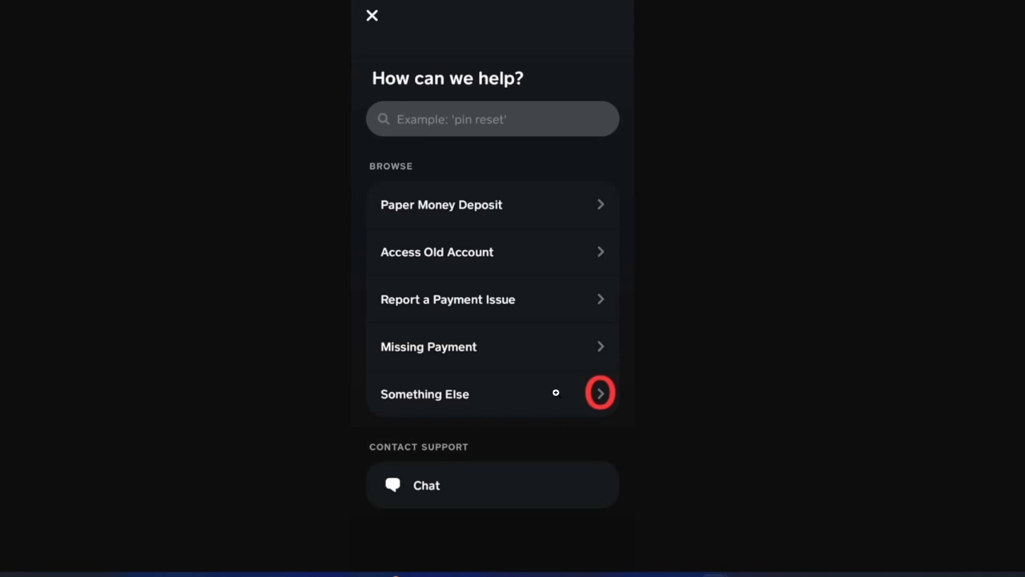
{"action": "mouse_move", "coordinate": [574, 123]}
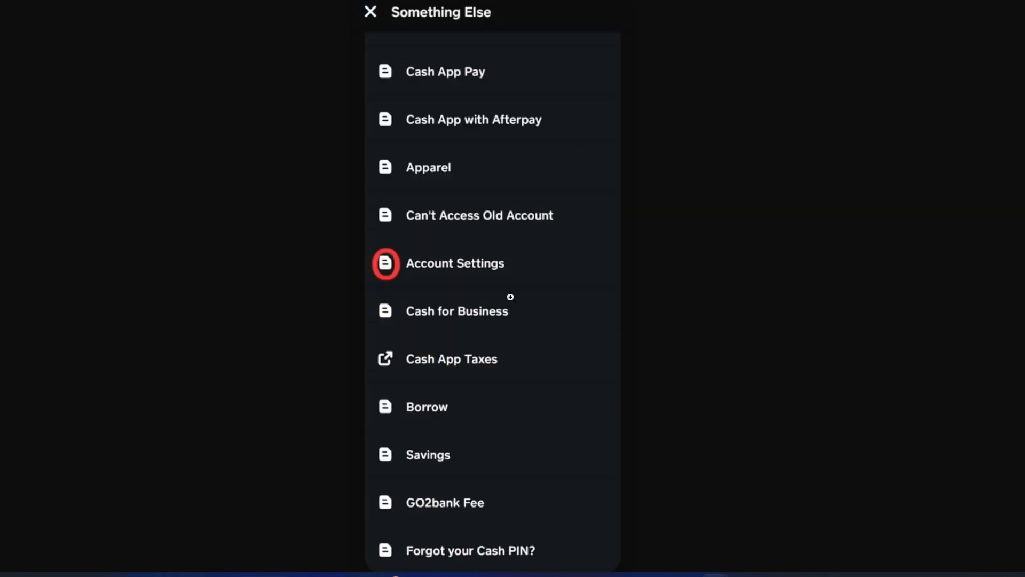
{"action": "mouse_move", "coordinate": [444, 274]}
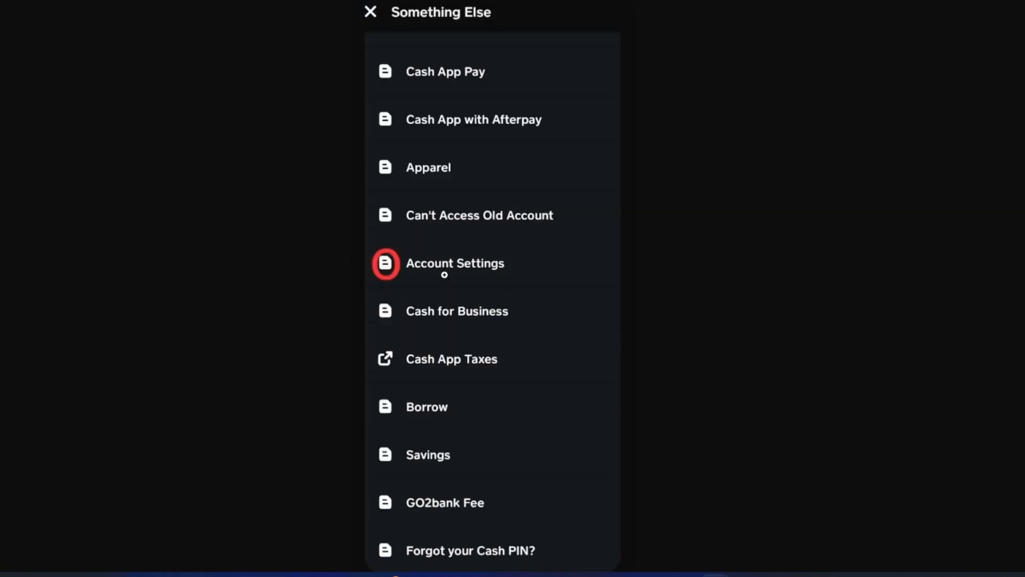
{"action": "mouse_move", "coordinate": [450, 301]}
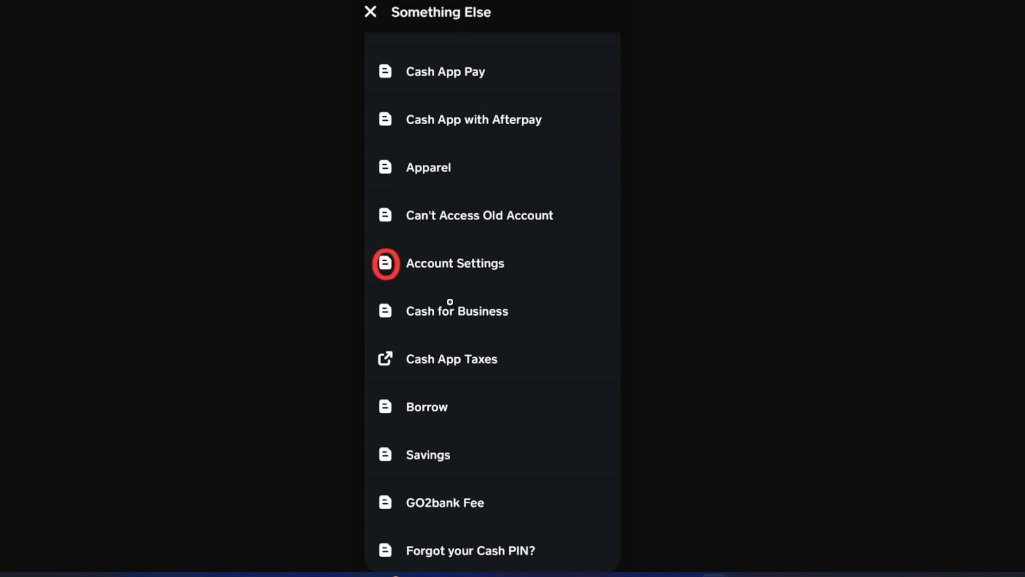
{"action": "mouse_move", "coordinate": [482, 277]}
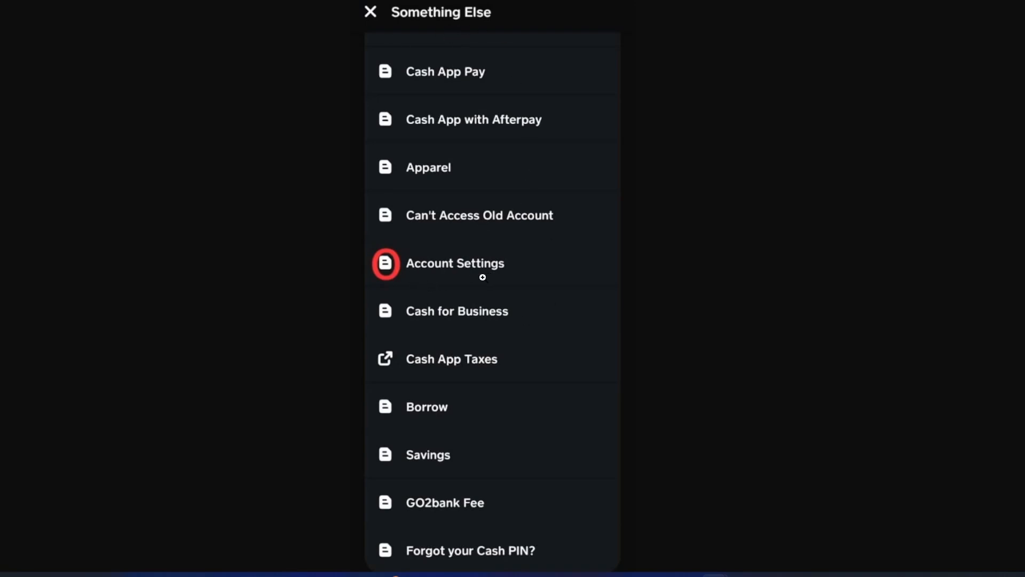
{"action": "mouse_move", "coordinate": [748, 16]}
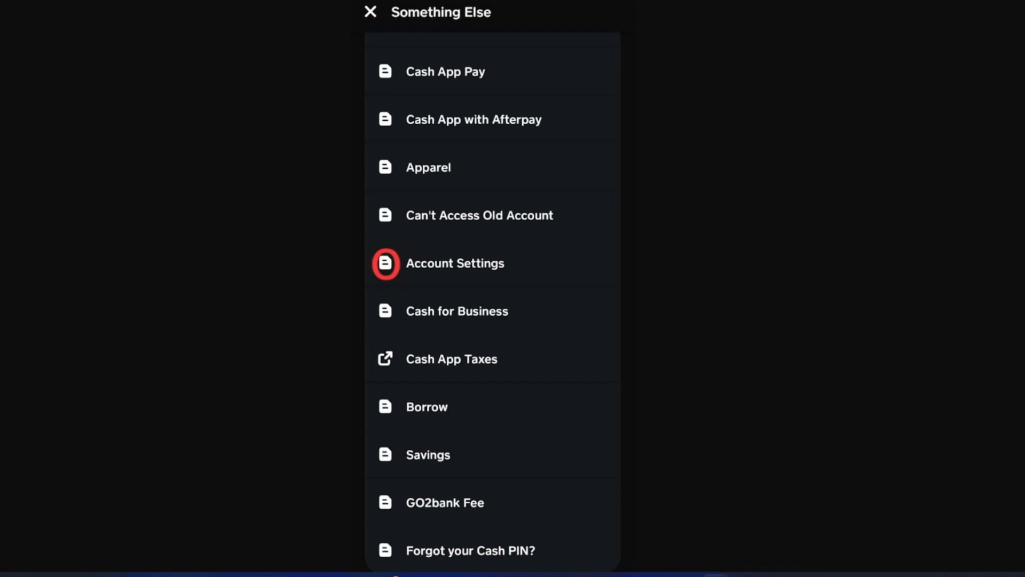
Step: Show the Account Settings help topics from the Something Else list
{"action": "left_click", "coordinate": [455, 262]}
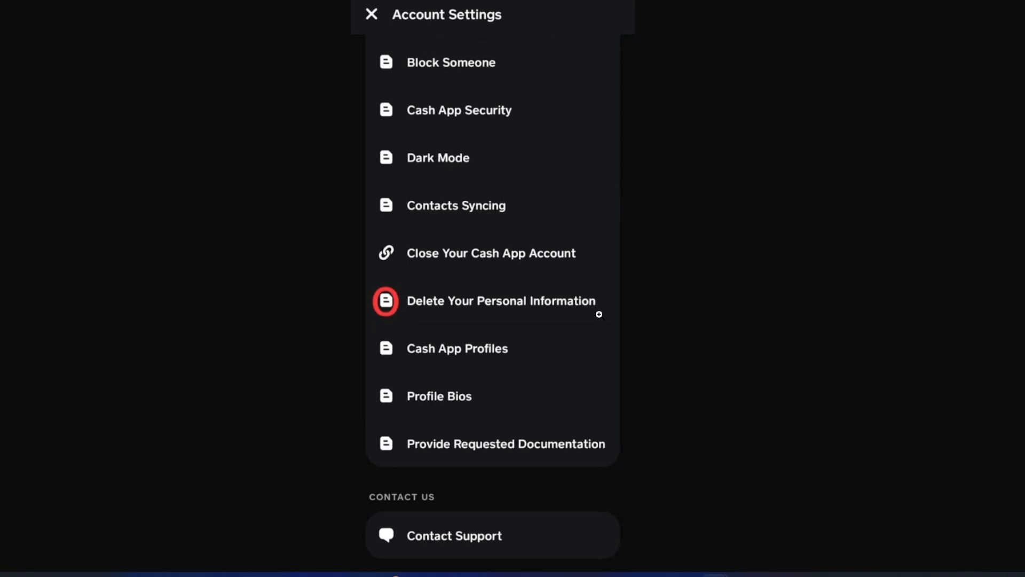
{"action": "mouse_move", "coordinate": [531, 310]}
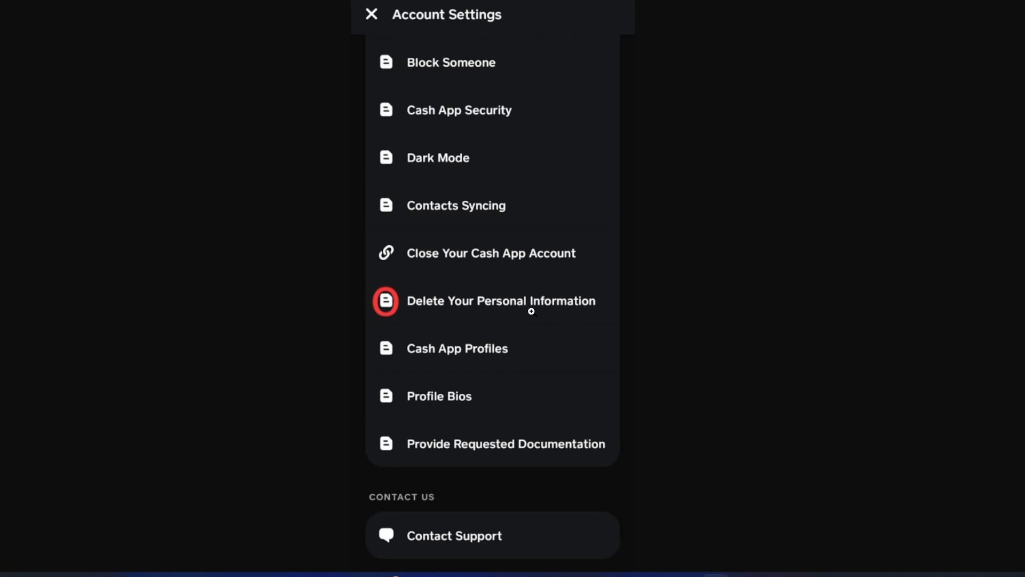
{"action": "mouse_move", "coordinate": [538, 313]}
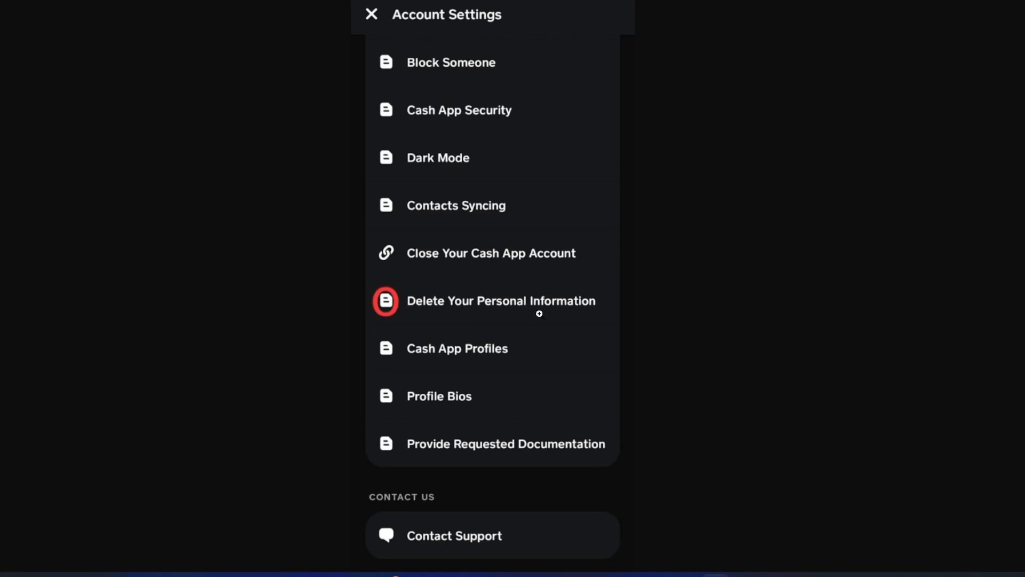
Step: Bring up the 'Delete Your Personal Information' article with its Contact Support option
{"action": "left_click", "coordinate": [500, 301]}
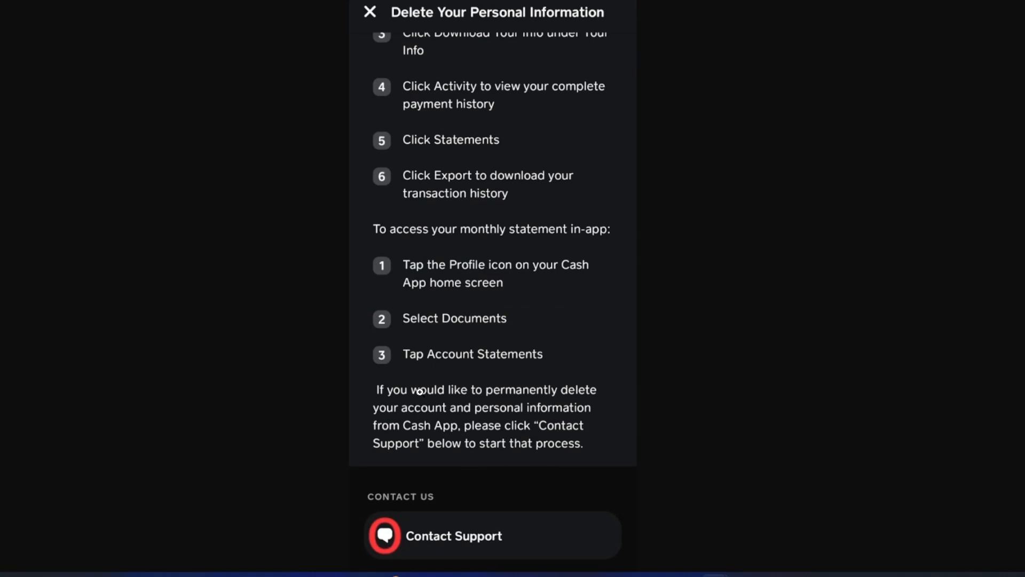
{"action": "mouse_move", "coordinate": [456, 394]}
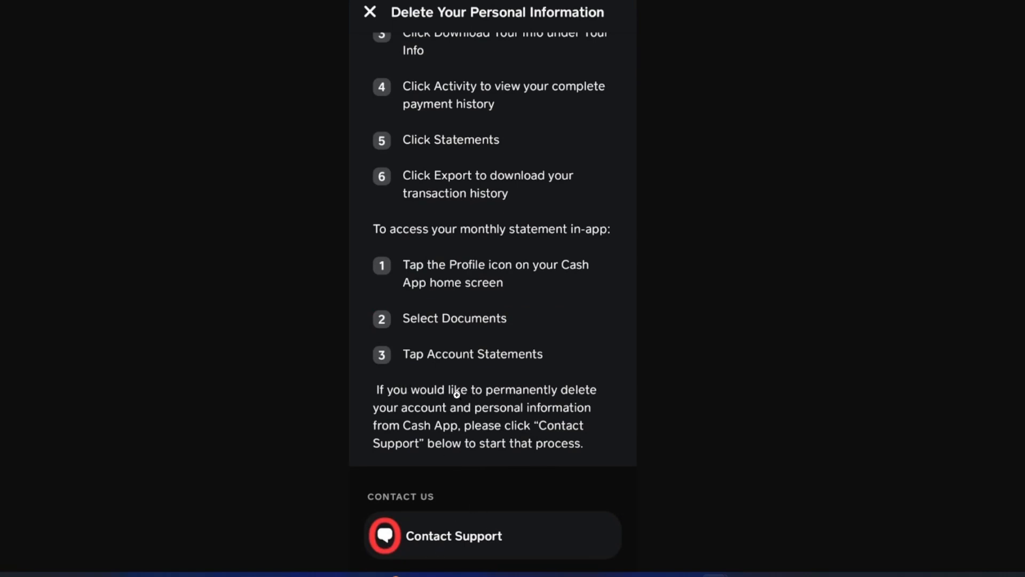
{"action": "mouse_move", "coordinate": [550, 414]}
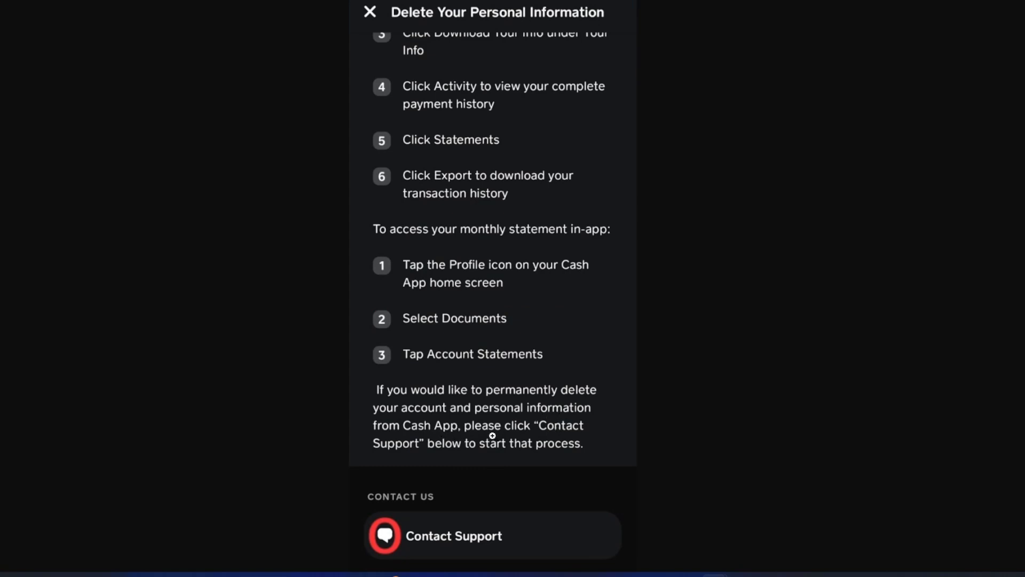
{"action": "mouse_move", "coordinate": [493, 451]}
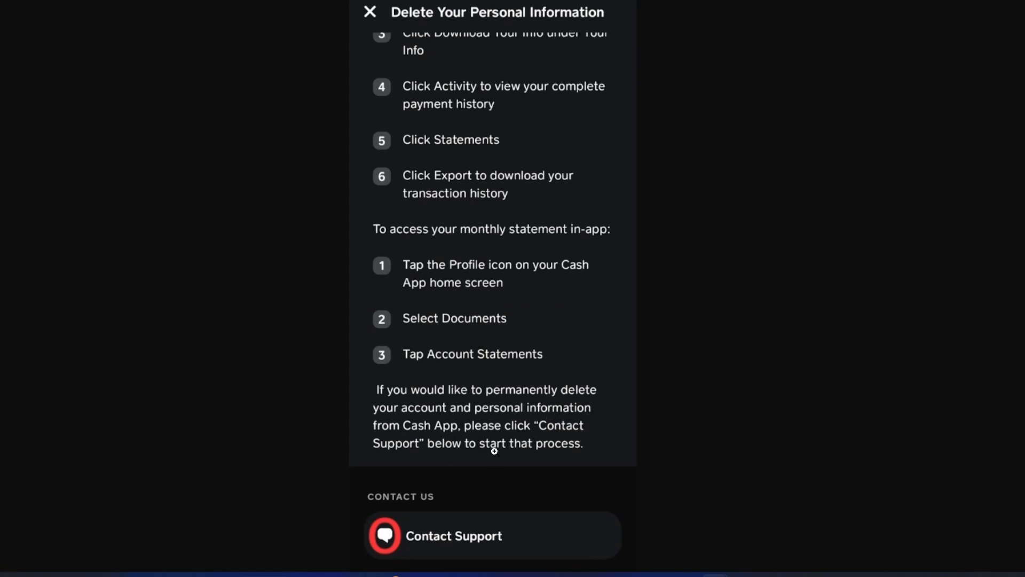
{"action": "mouse_move", "coordinate": [571, 451]}
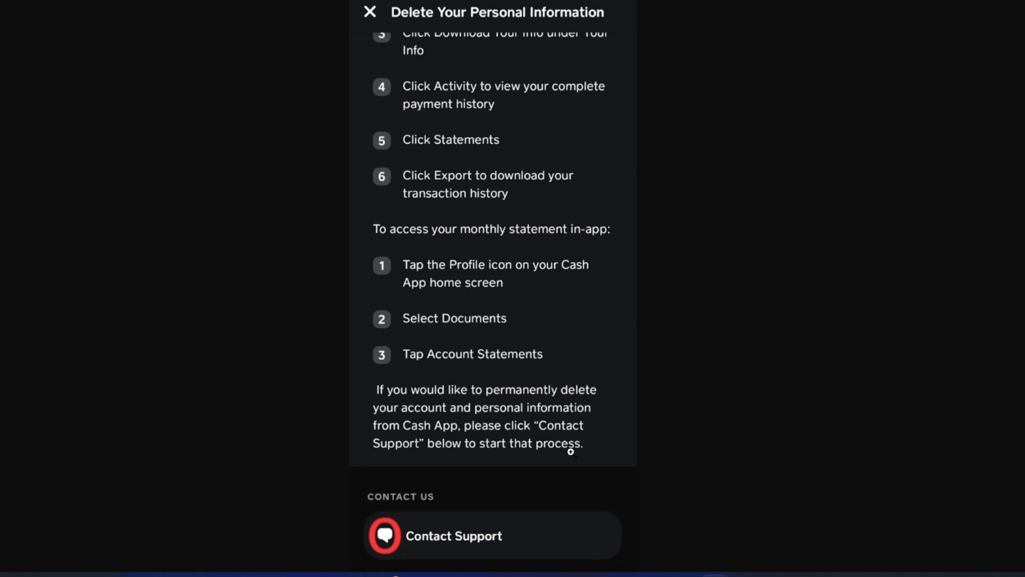
{"action": "mouse_move", "coordinate": [471, 502]}
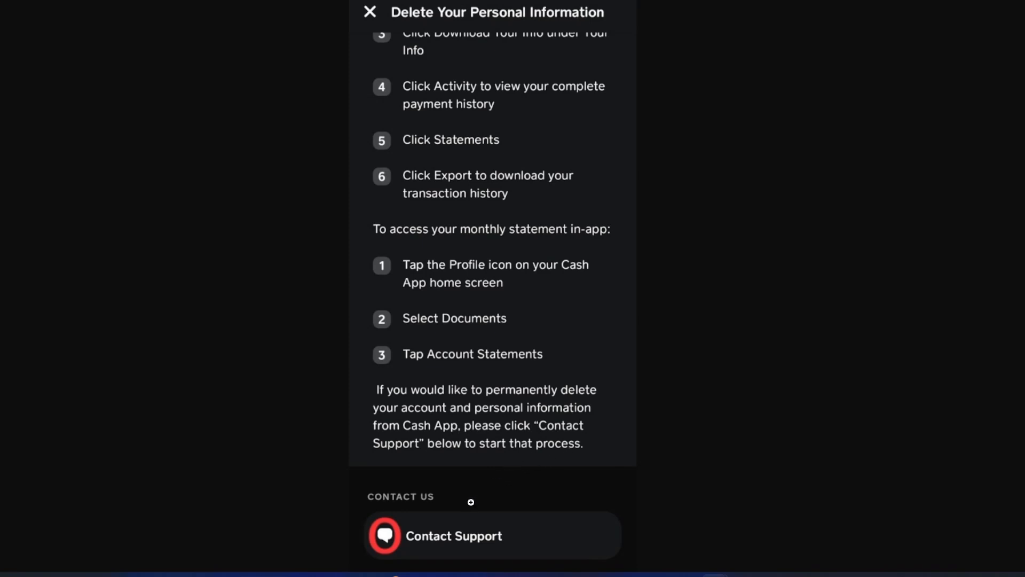
{"action": "mouse_move", "coordinate": [401, 535]}
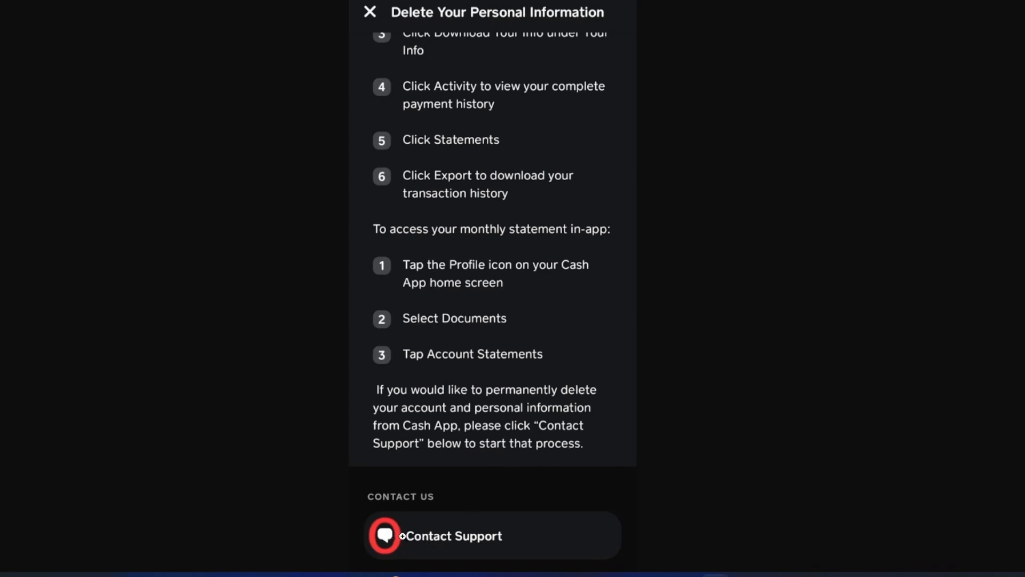
{"action": "mouse_move", "coordinate": [670, 380]}
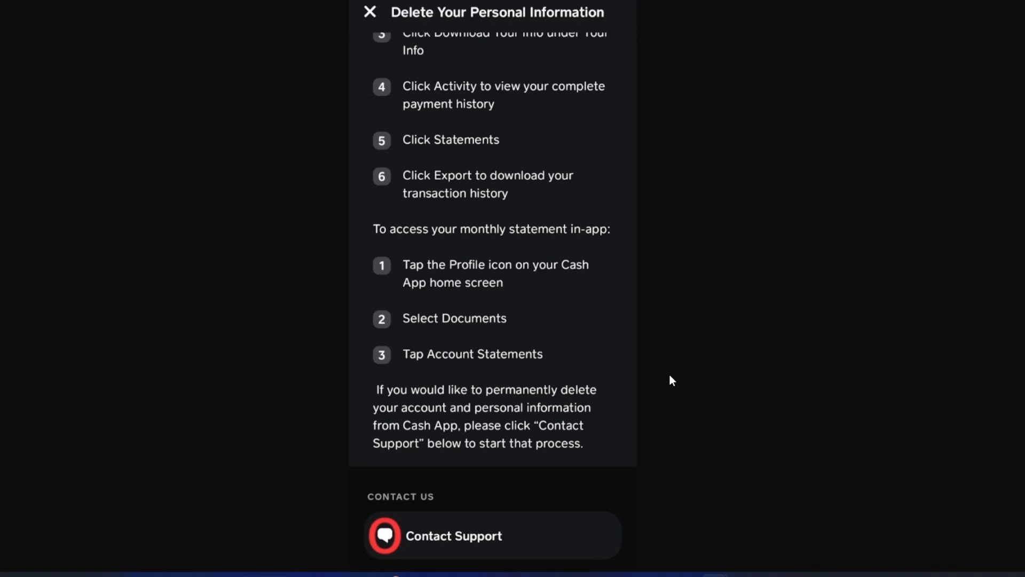
{"action": "mouse_move", "coordinate": [708, 482]}
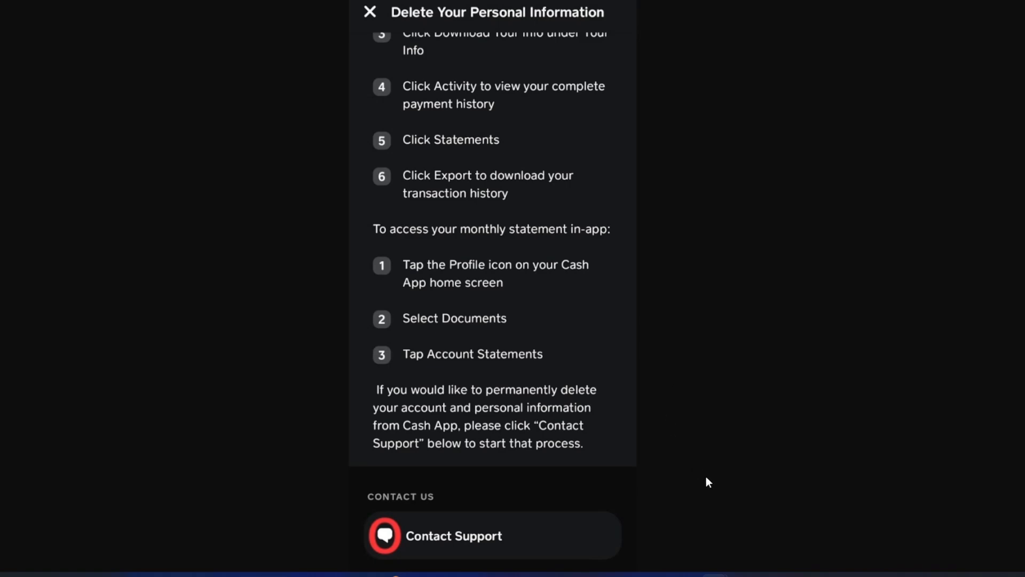